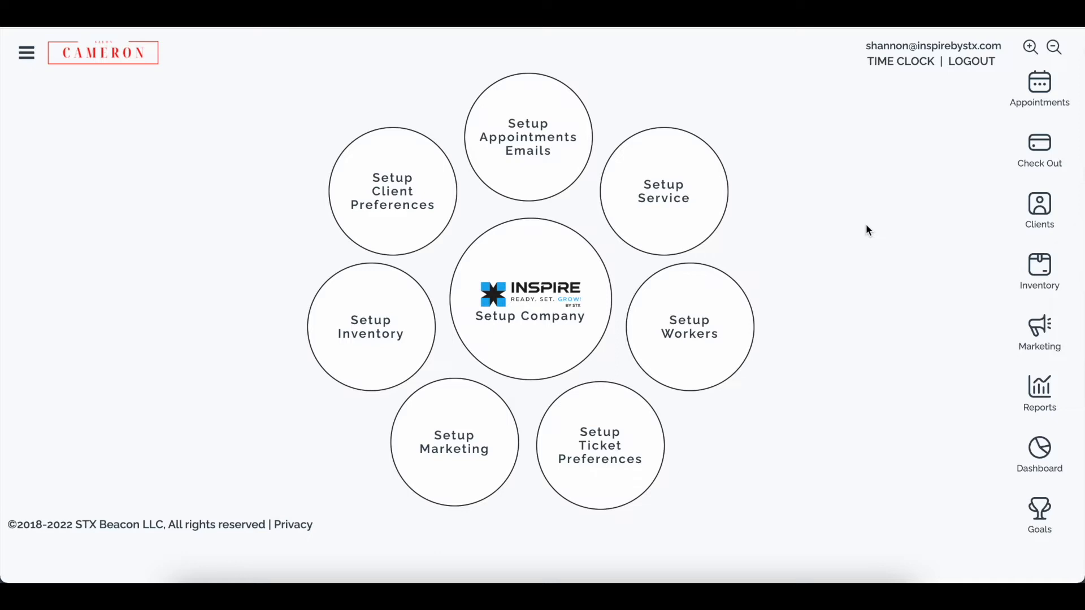
mouse_move(868, 227)
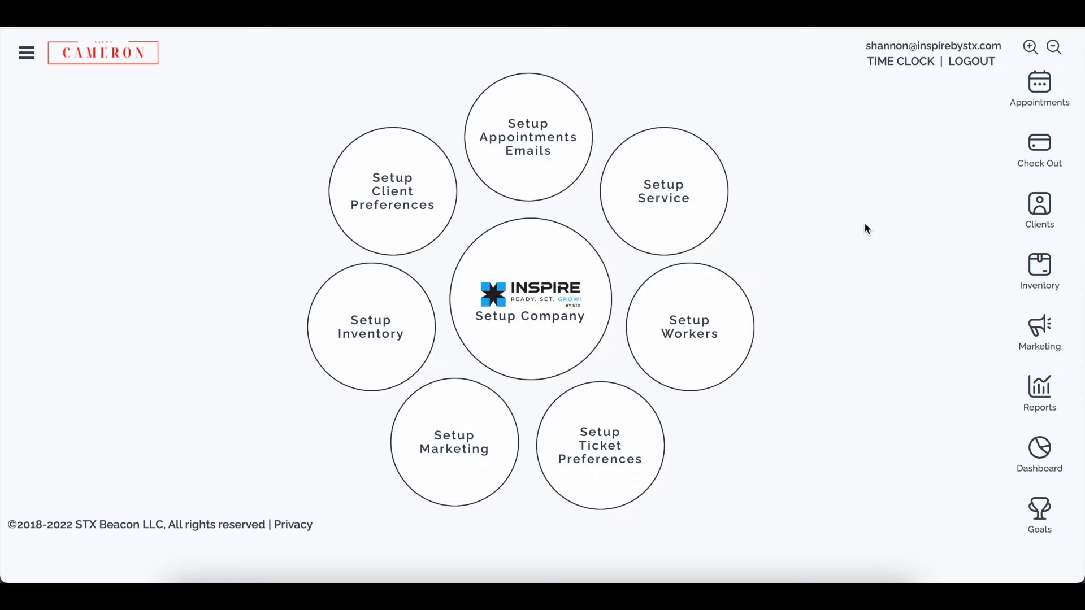
mouse_move(861, 219)
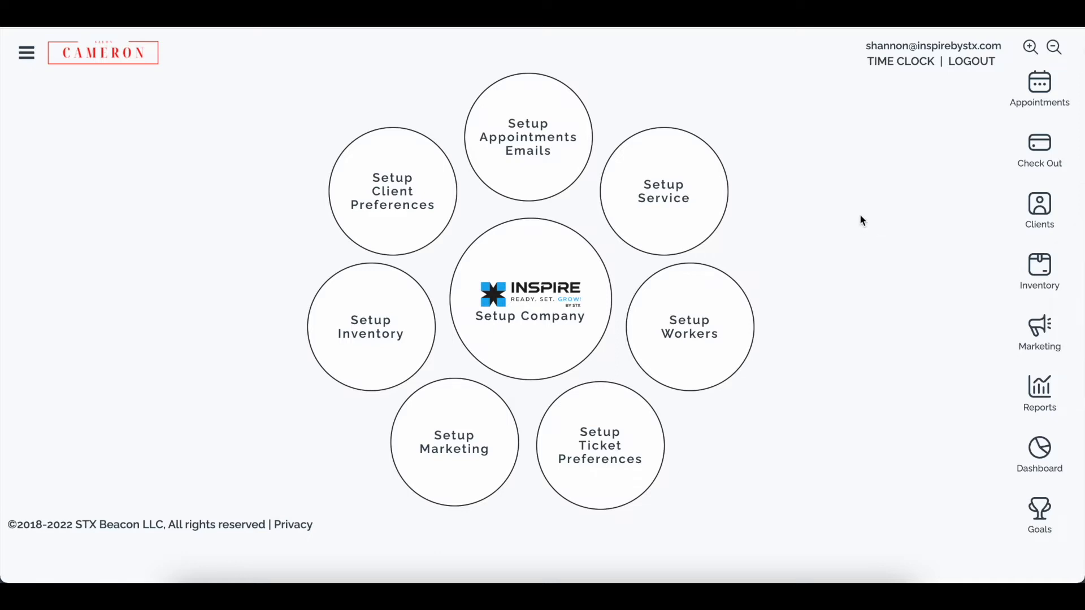
mouse_move(822, 161)
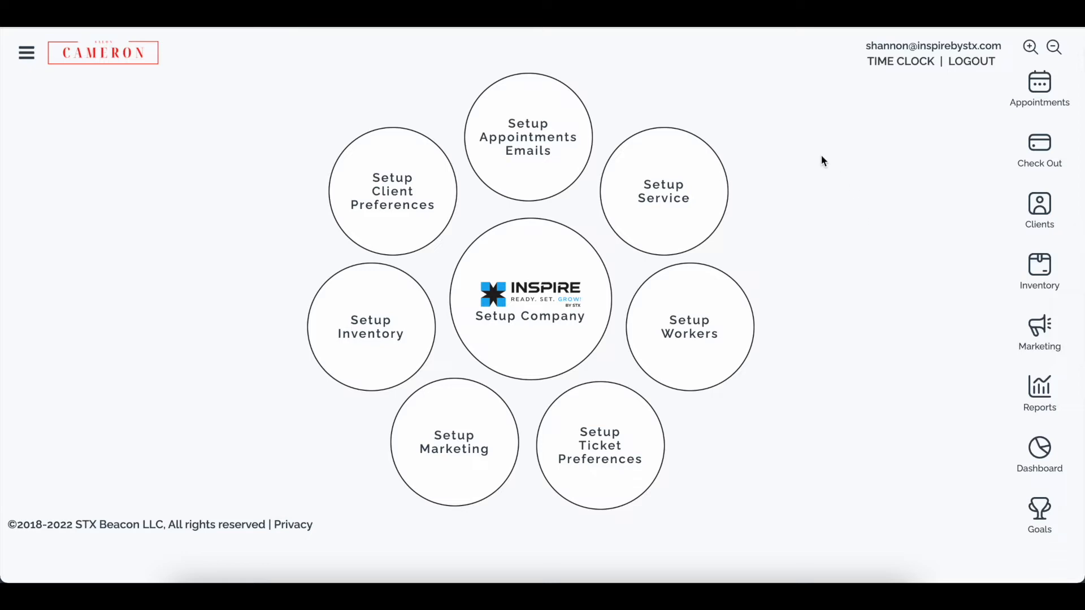
mouse_move(784, 157)
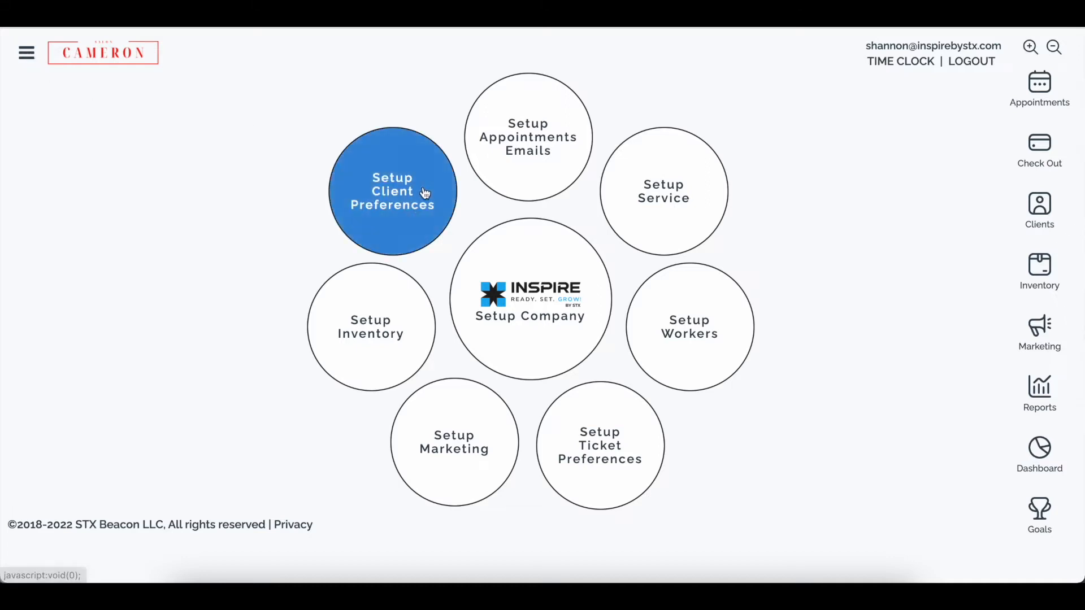
mouse_move(407, 212)
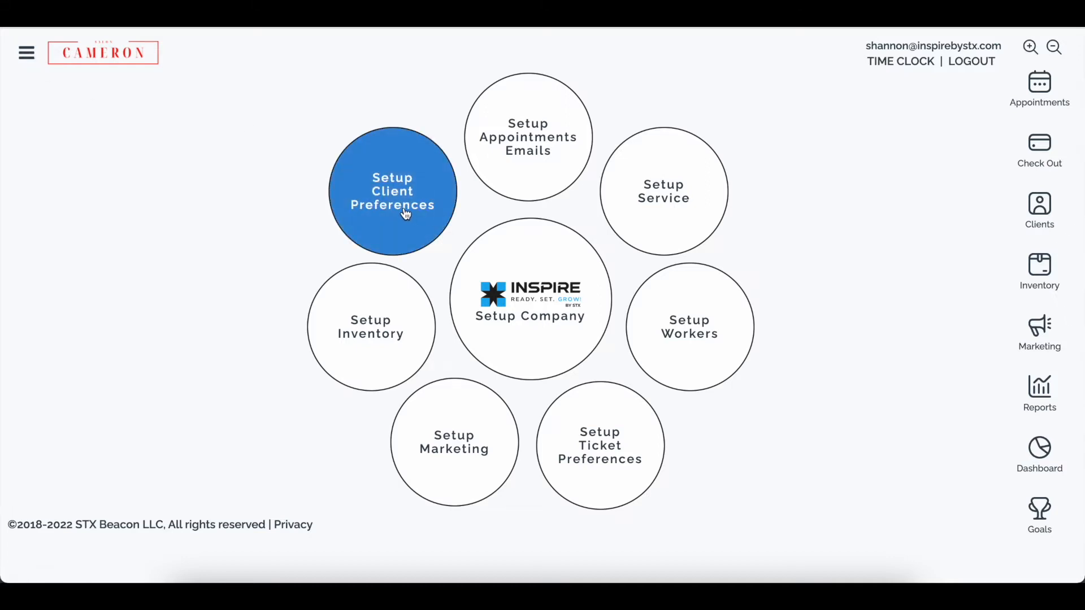
Open Setup Client Preferences where Allow Quick Add is checked.
left_click(393, 191)
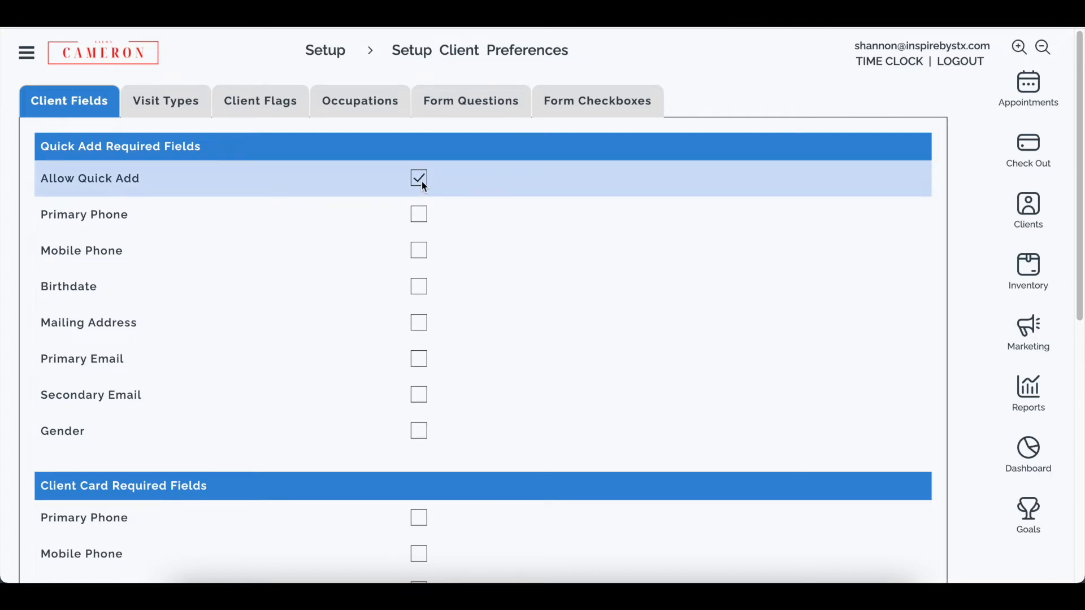
mouse_move(260, 188)
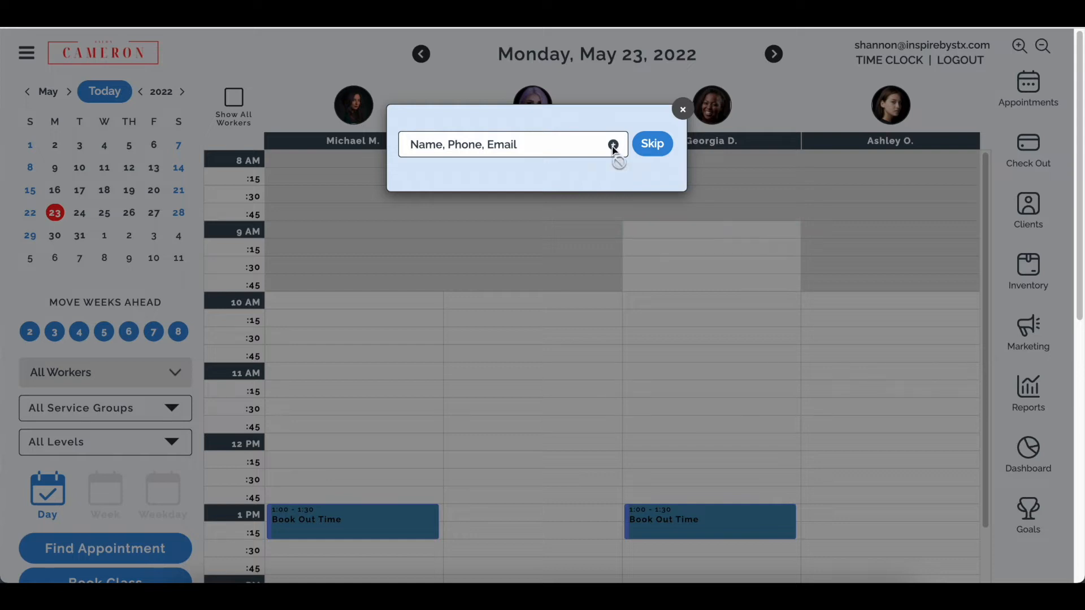
Skip the client search, cancel the booking form, and preview the quick add client form from a calendar slot.
left_click(652, 143)
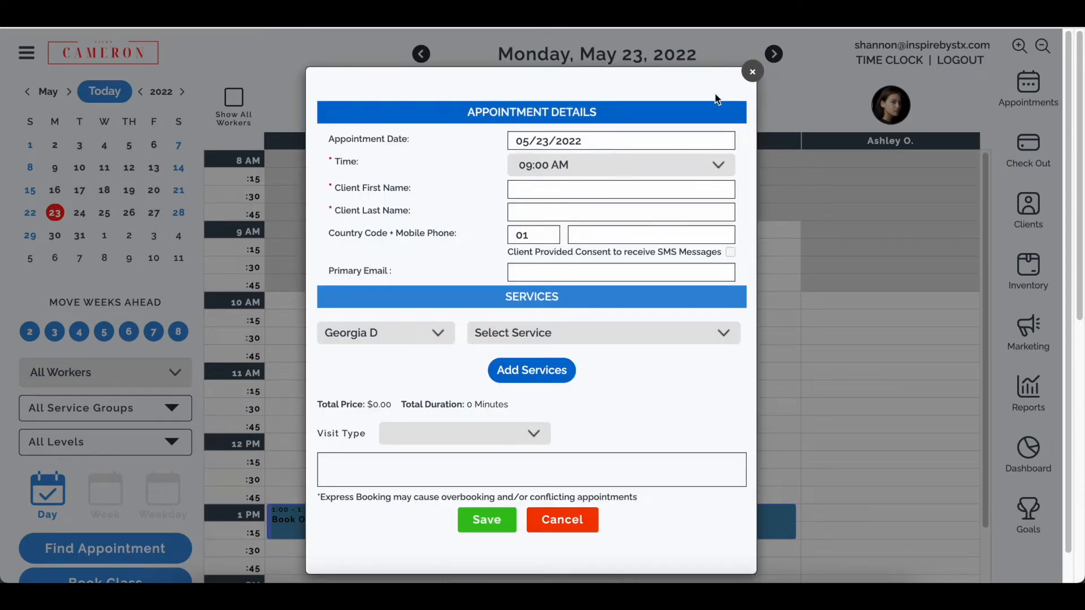
left_click(753, 71)
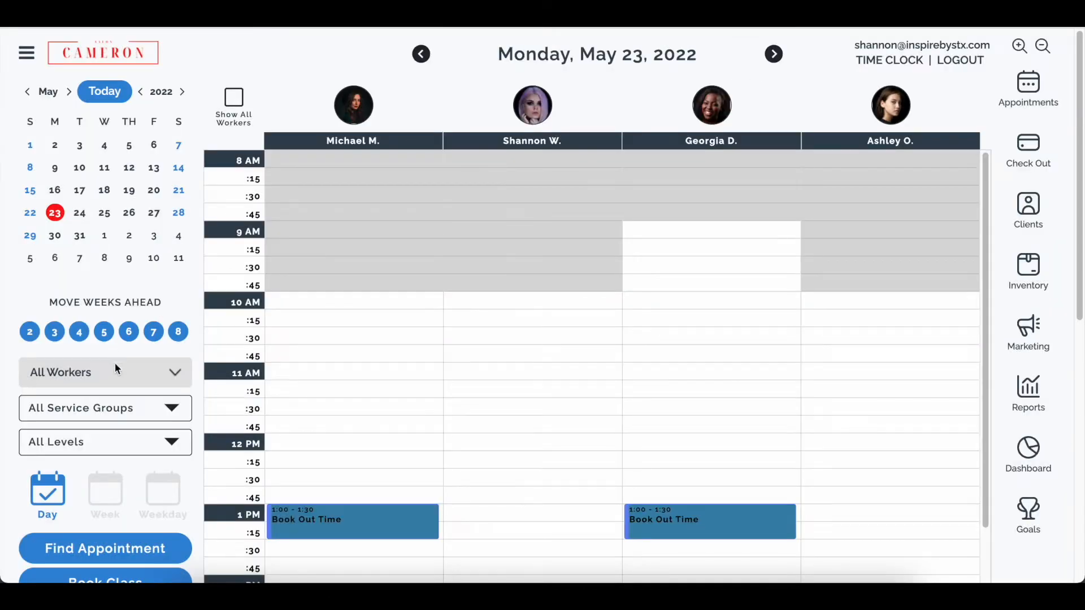
left_click(104, 550)
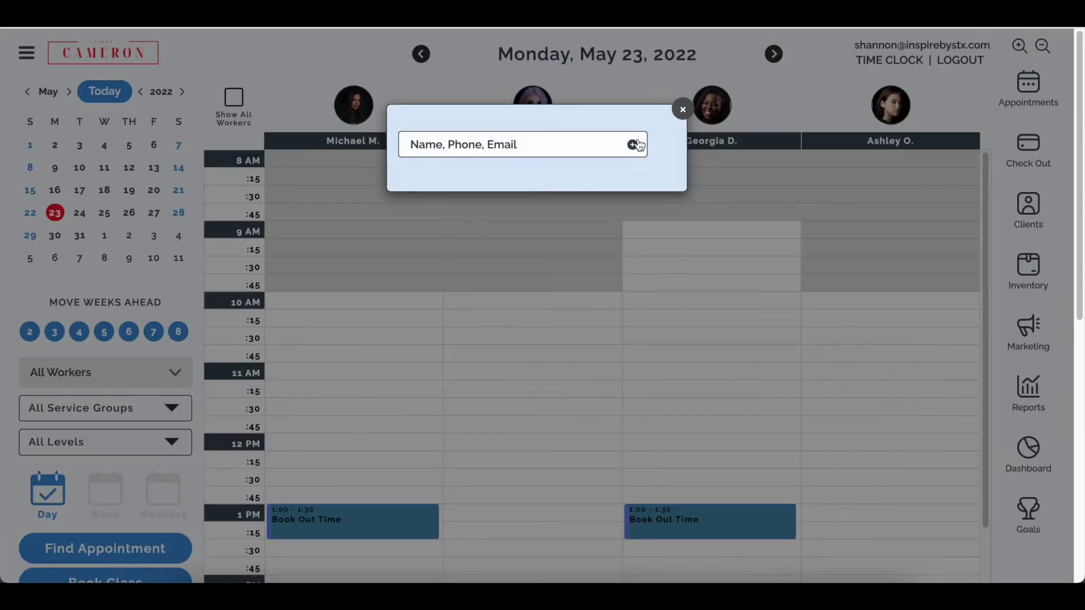
left_click(633, 145)
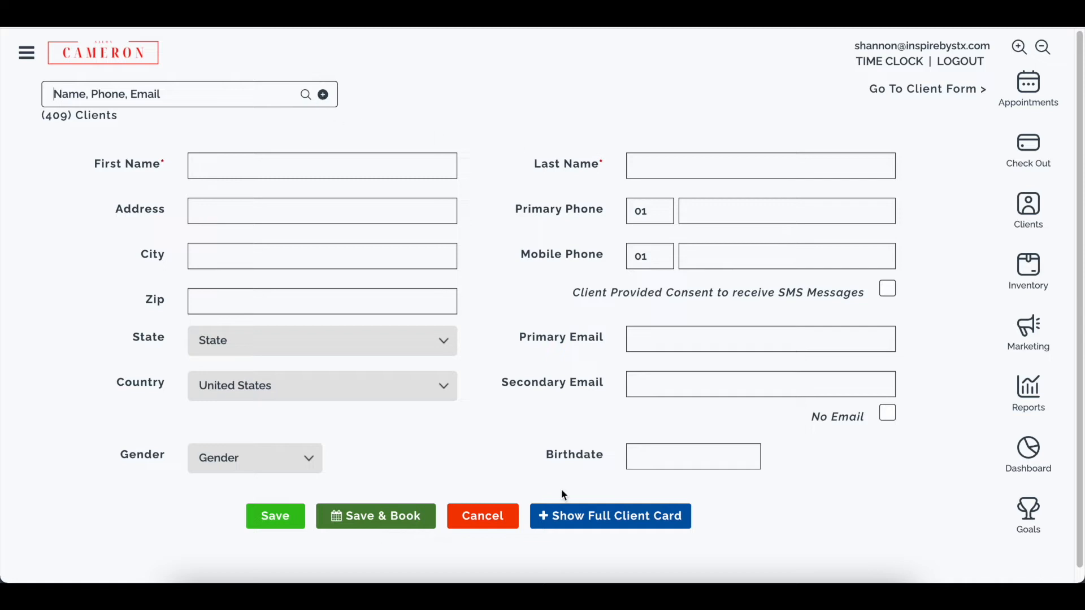
mouse_move(164, 54)
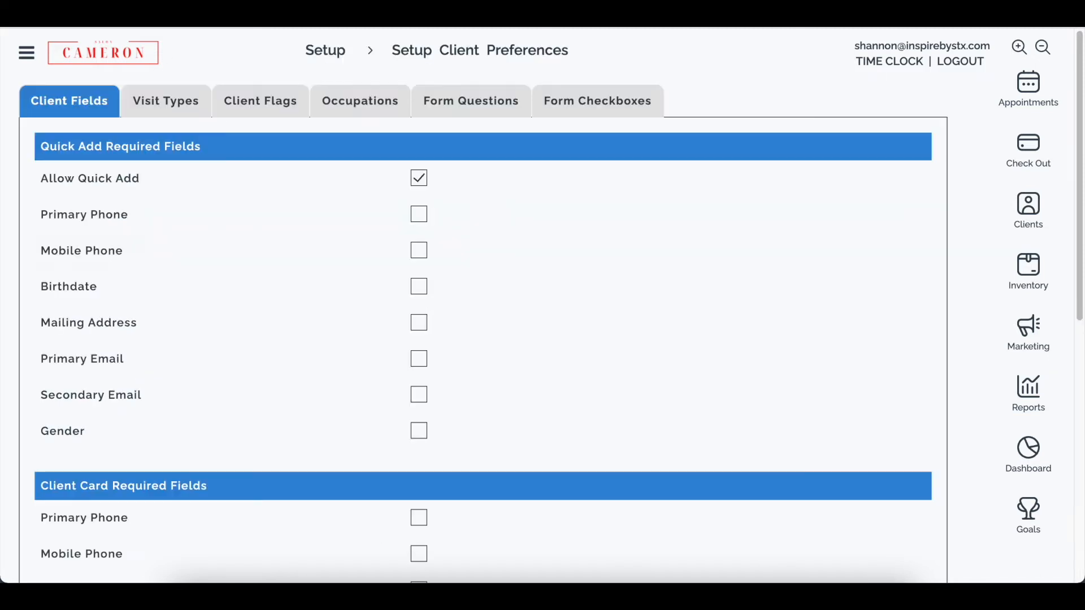
mouse_move(419, 286)
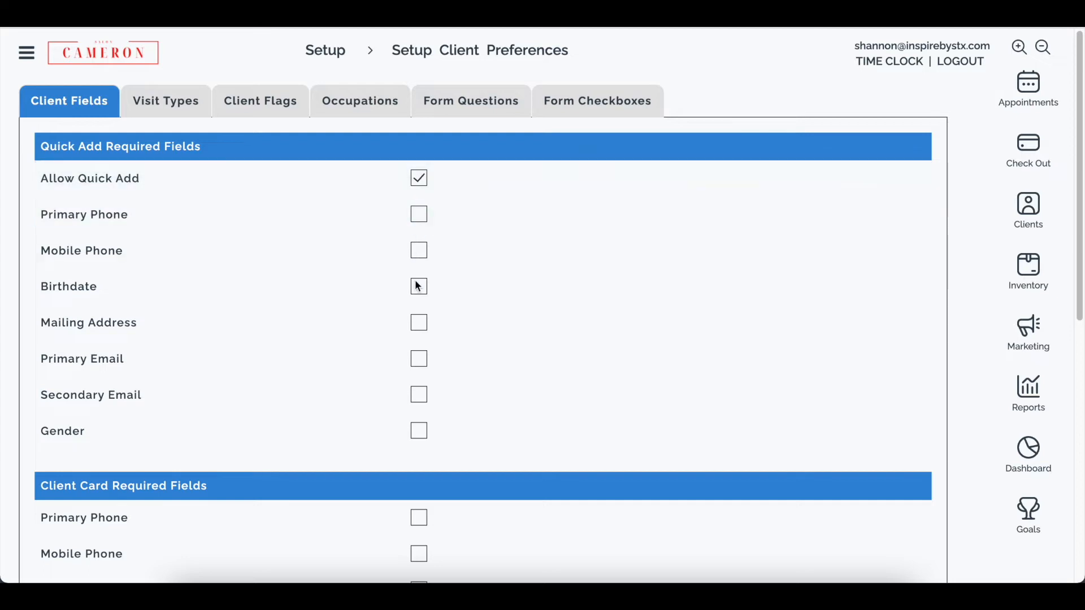
mouse_move(419, 430)
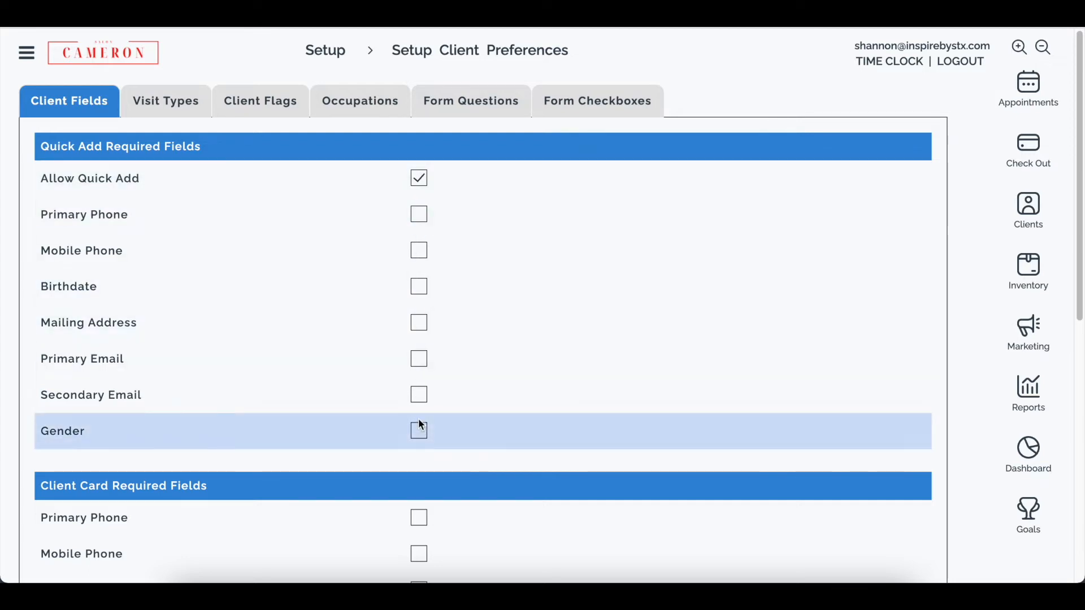
mouse_move(421, 251)
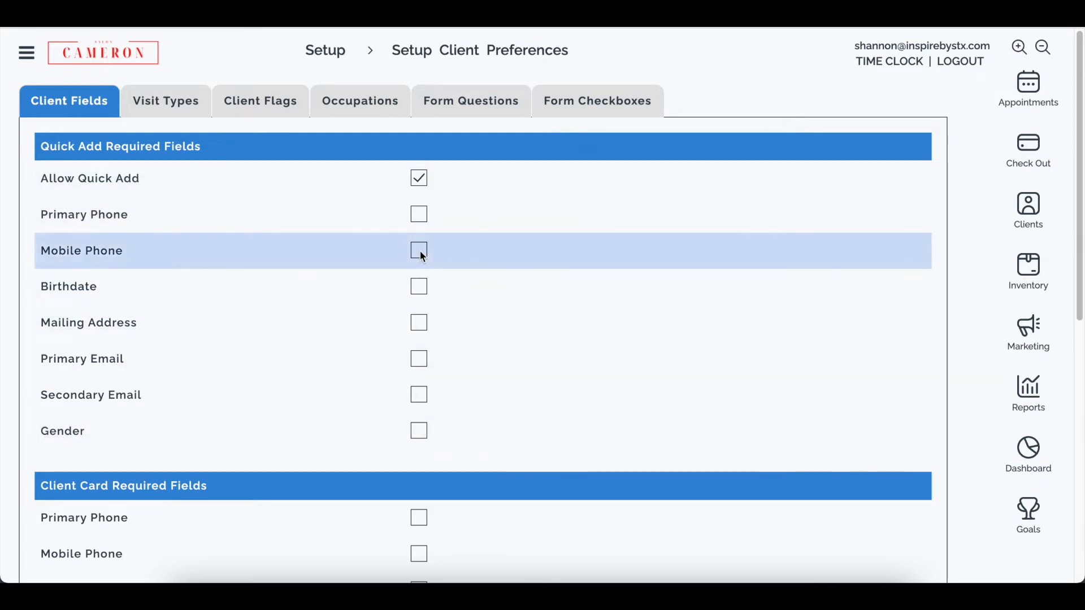
Require Mobile Phone and Primary Email when quick adding a client.
left_click(418, 359)
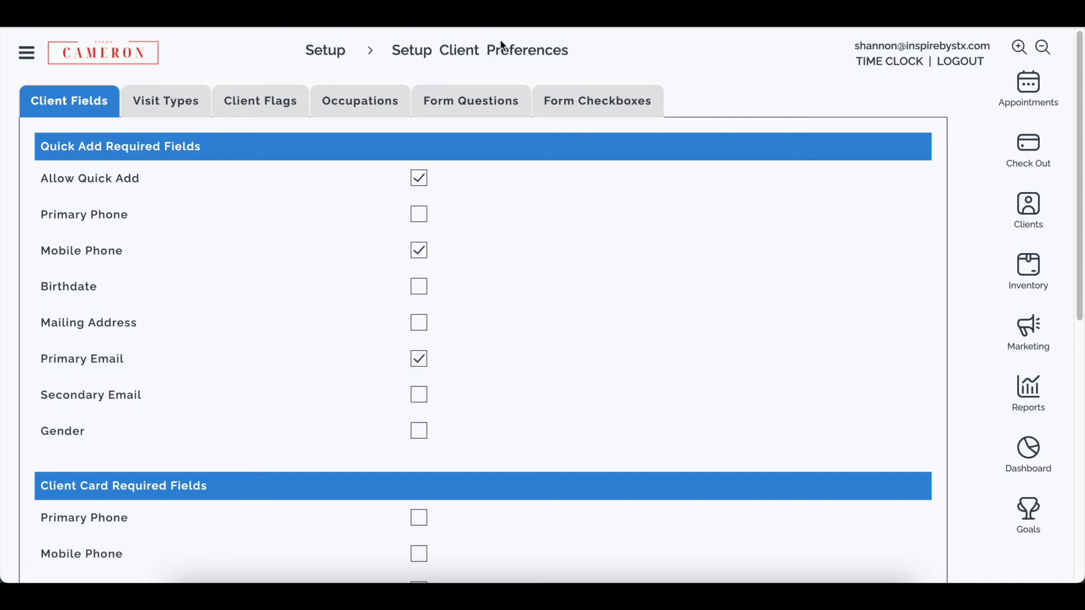
scroll("down", 3)
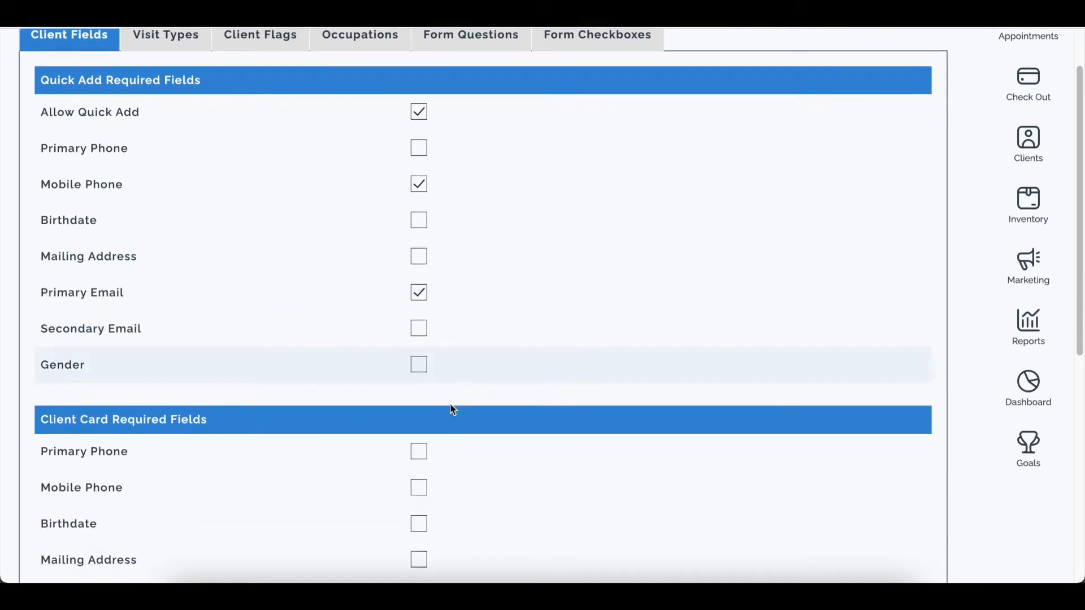
Search clients for 'sah' and open the matching client's full card.
scroll("down", 3)
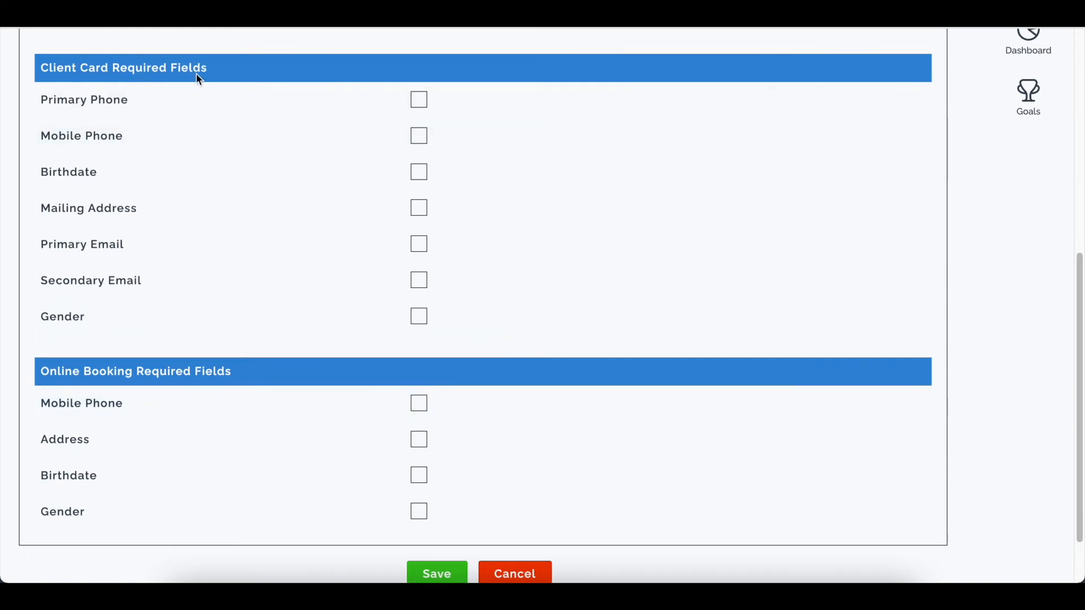
mouse_move(425, 362)
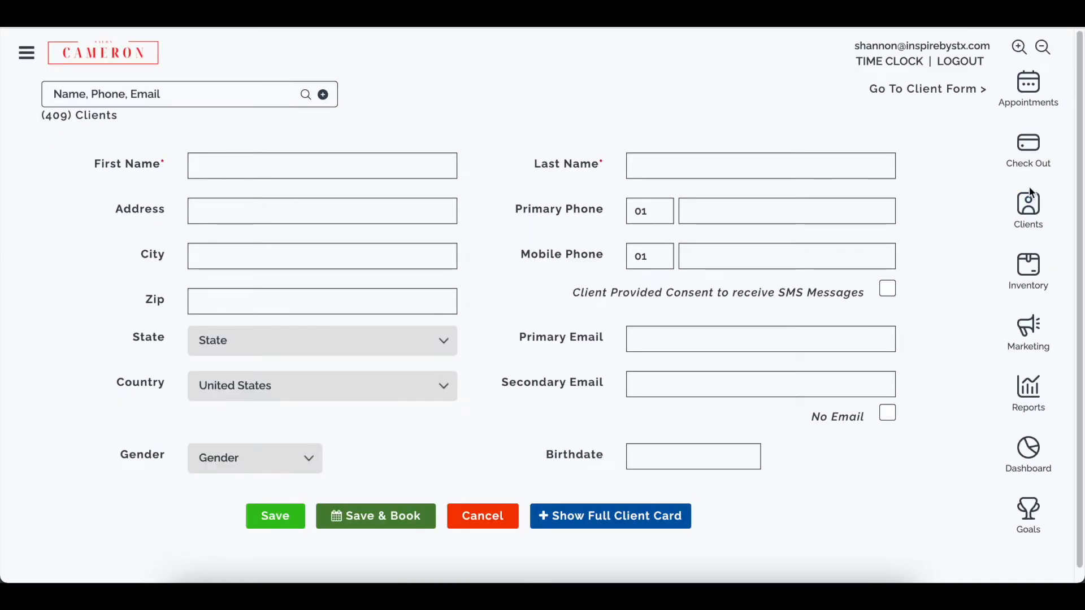
type("sah")
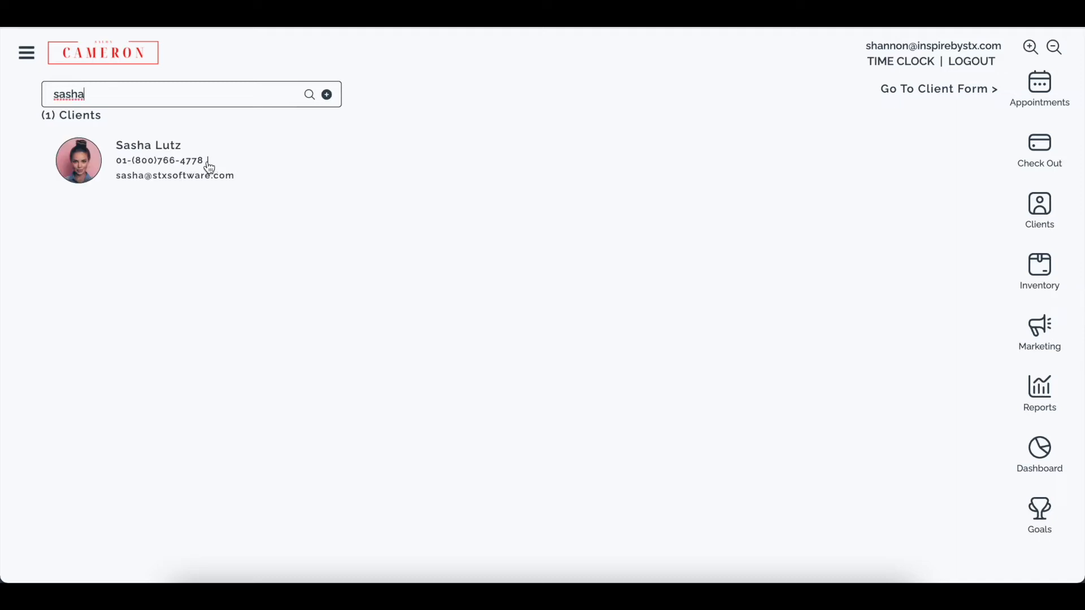
left_click(148, 145)
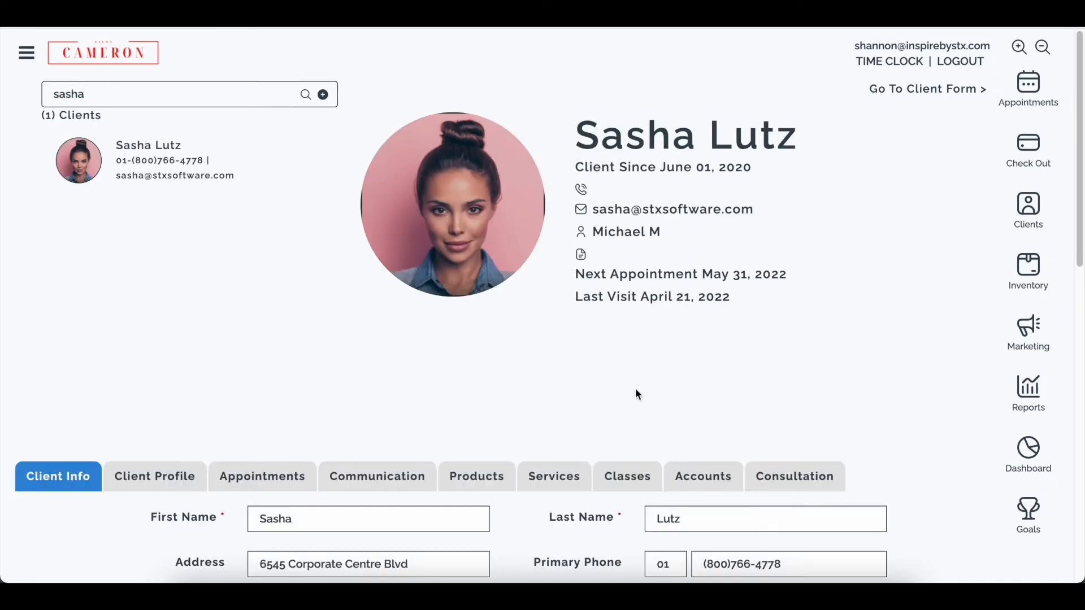
scroll("down", 3)
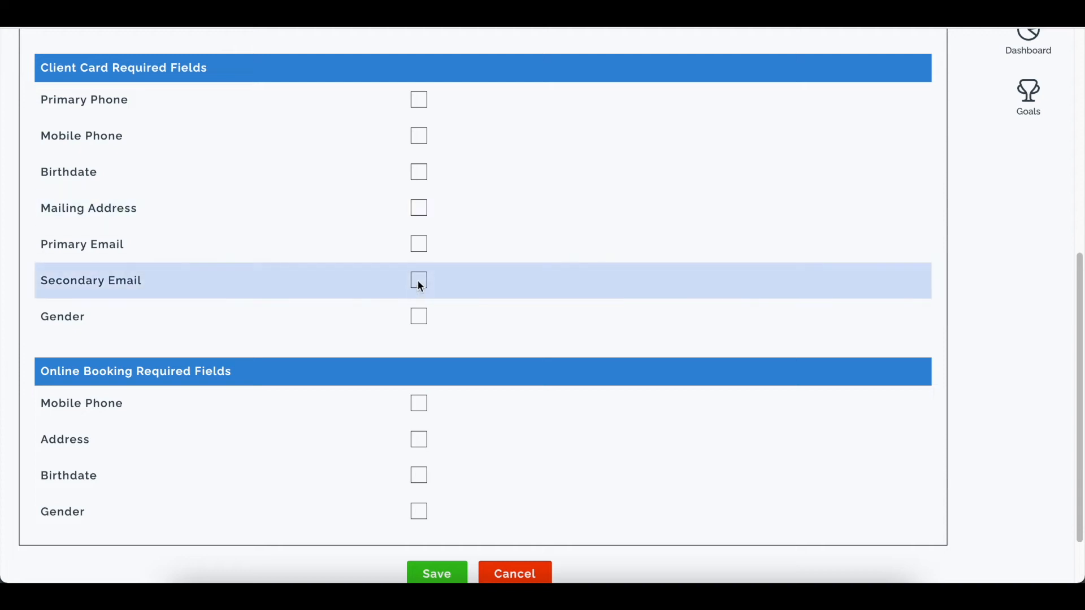
Require Mobile Phone, Birthdate and Primary Email on the client card.
left_click(418, 172)
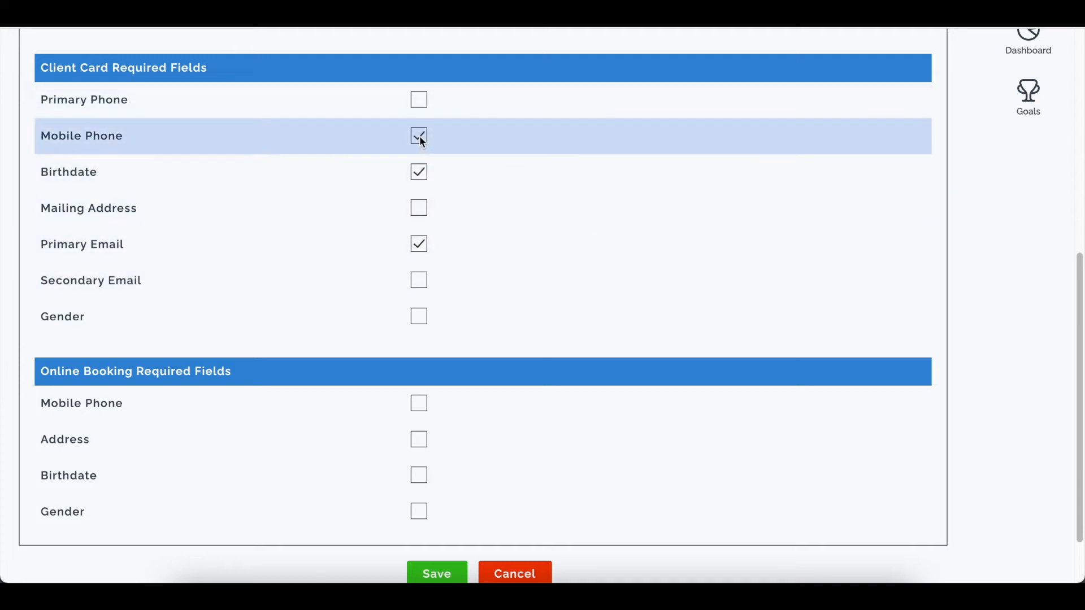
mouse_move(416, 241)
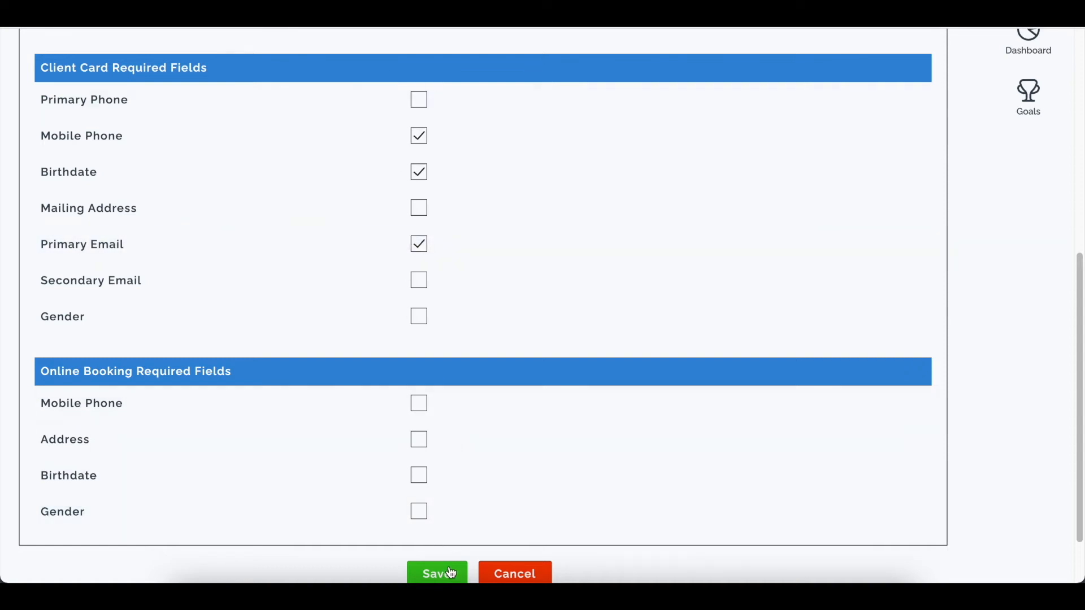
scroll("down", 3)
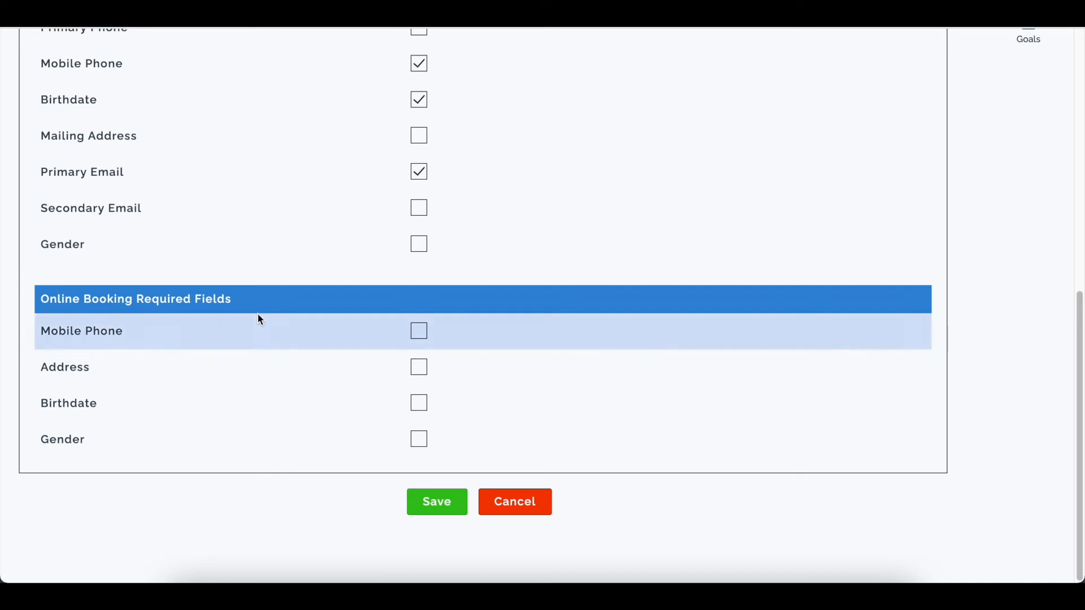
mouse_move(267, 308)
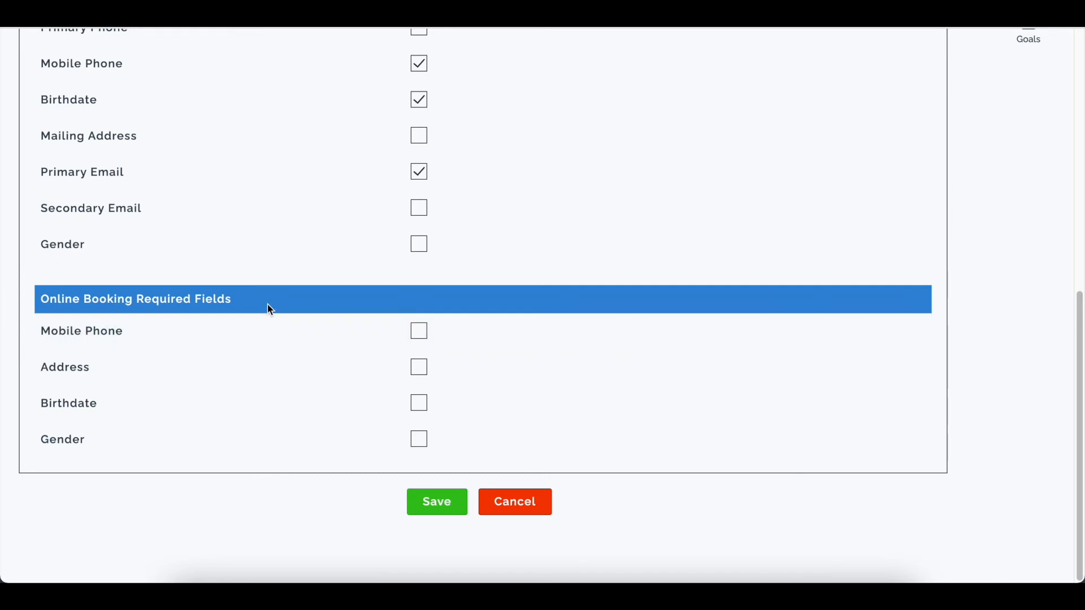
mouse_move(307, 296)
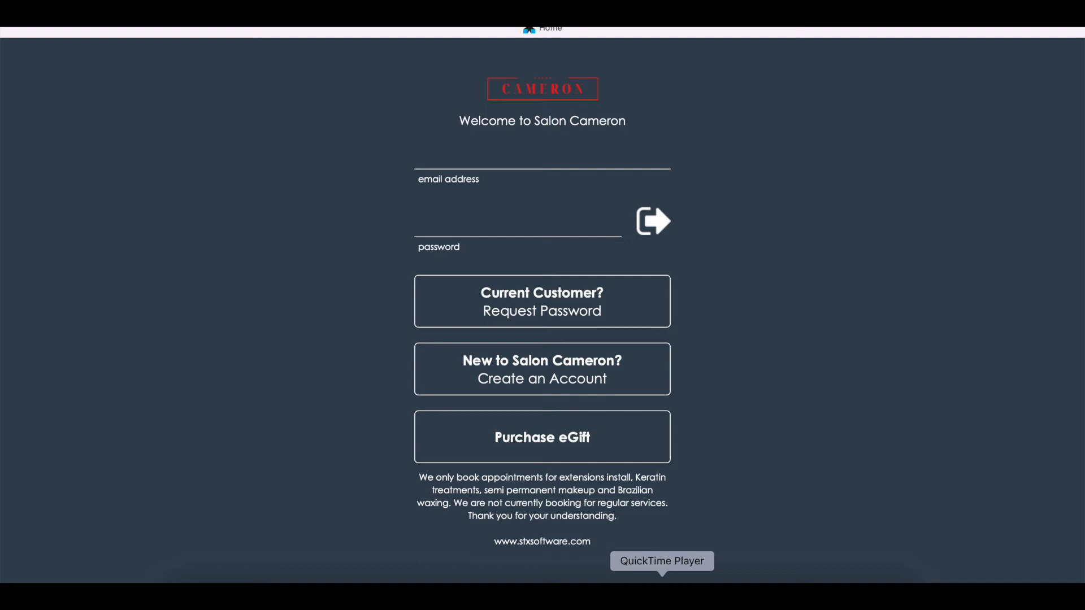
mouse_move(526, 385)
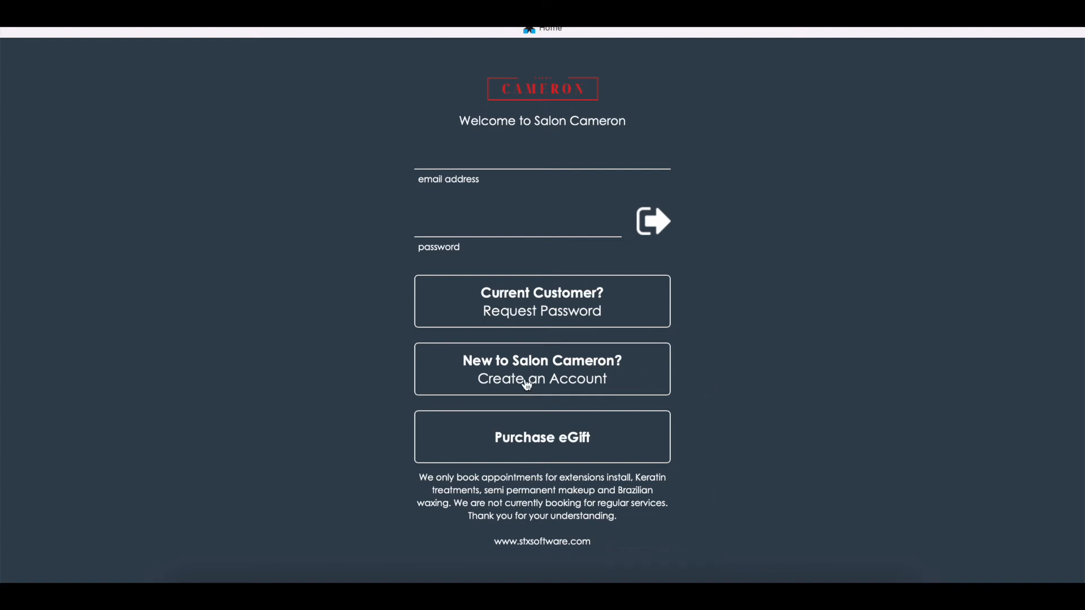
Start creating a new Salon Cameron customer account to view the signup form.
left_click(541, 368)
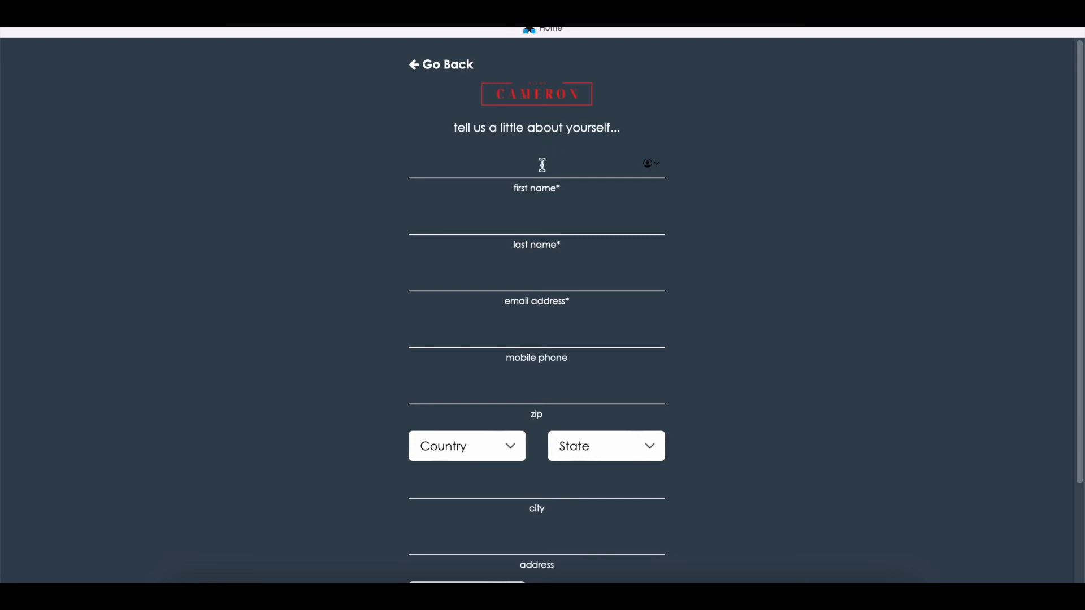
mouse_move(565, 161)
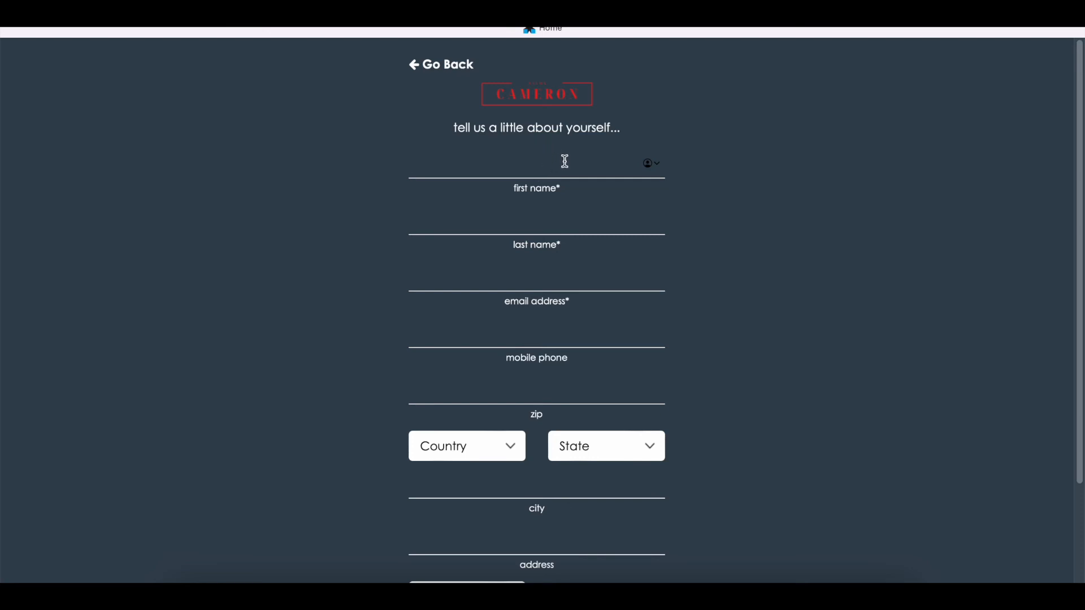
mouse_move(576, 270)
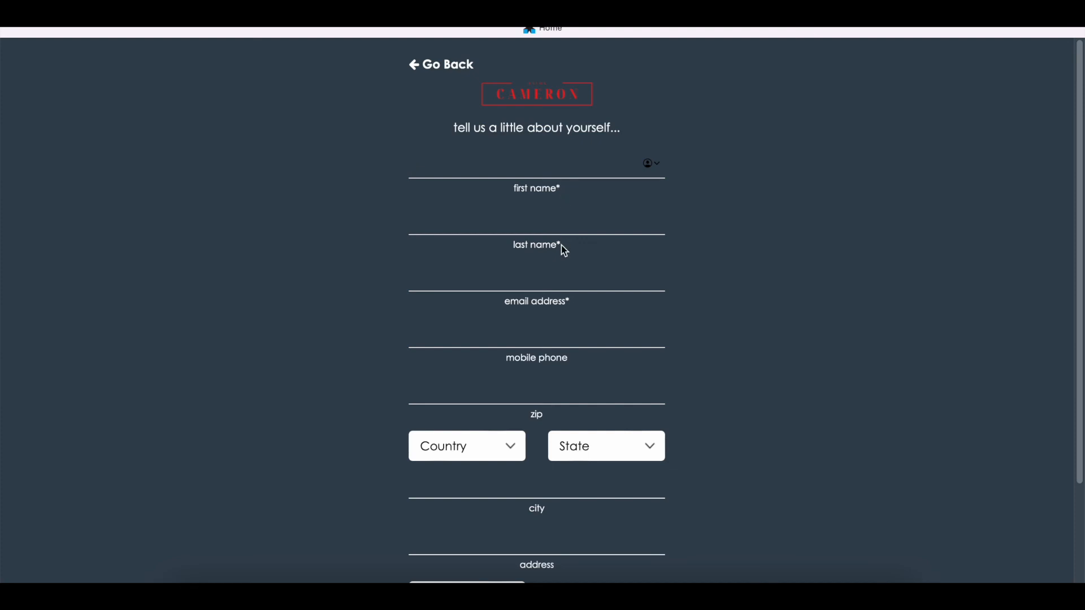
mouse_move(567, 310)
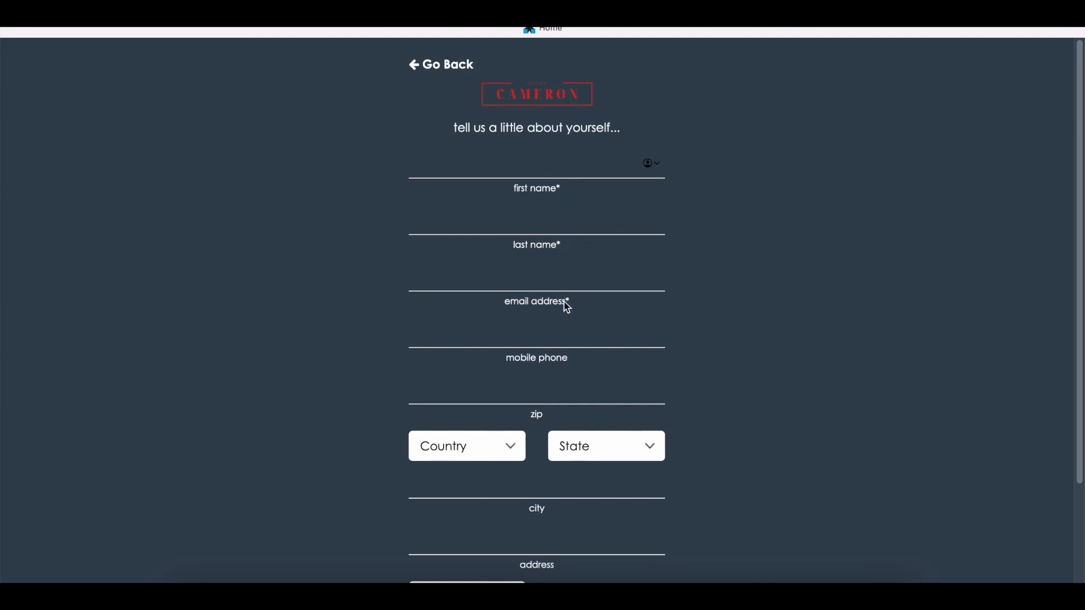